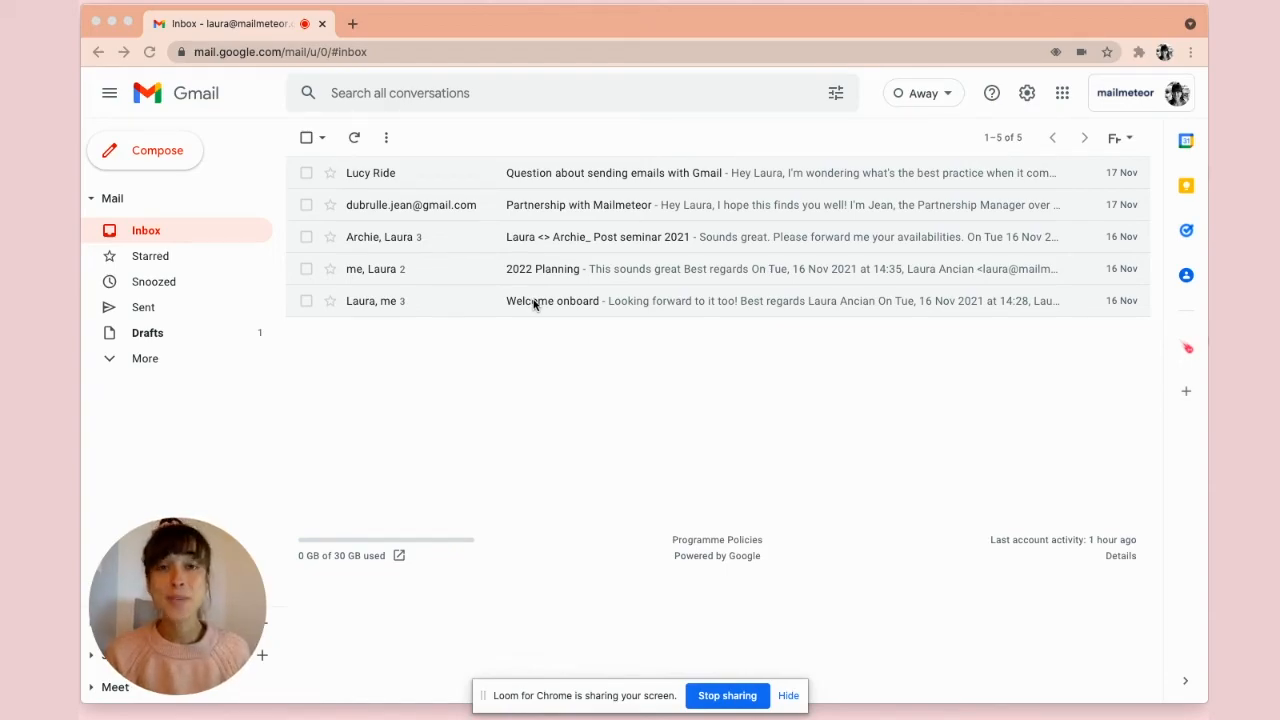
{"action": "mouse_move", "coordinate": [645, 378]}
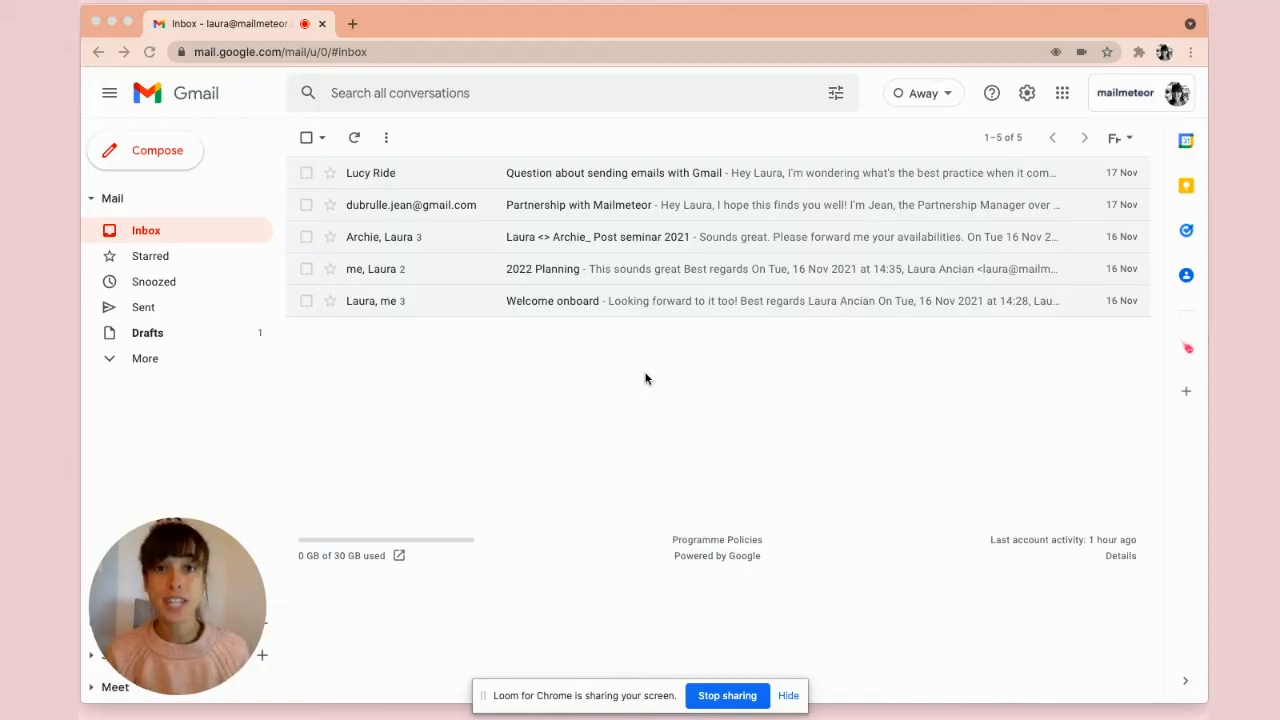
{"action": "mouse_move", "coordinate": [938, 435]}
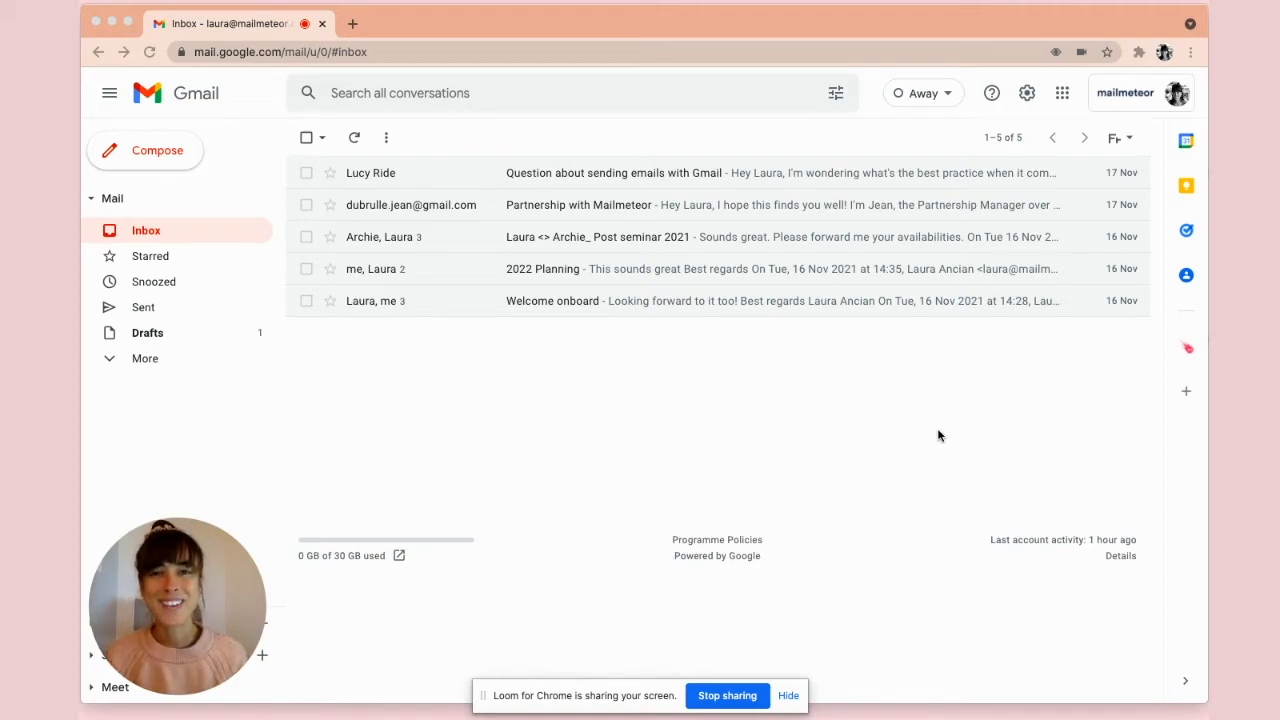
{"action": "mouse_move", "coordinate": [545, 337]}
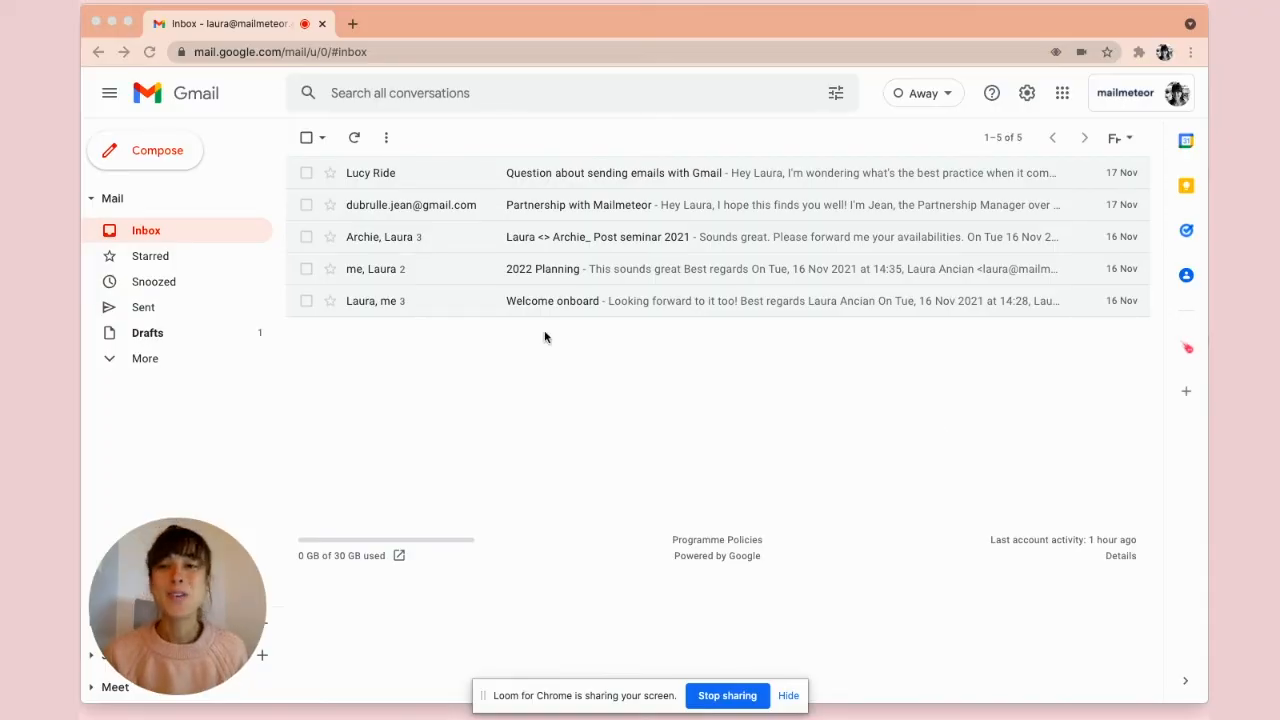
{"action": "mouse_move", "coordinate": [334, 180]}
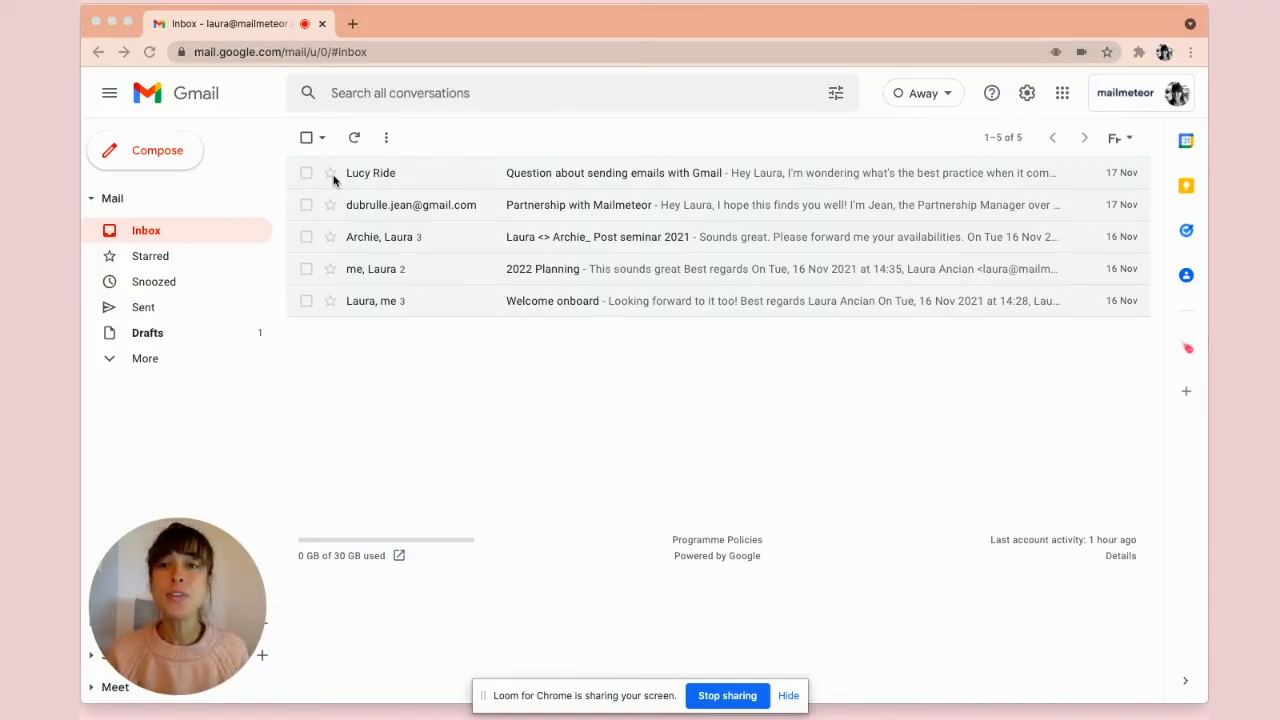
{"action": "mouse_move", "coordinate": [510, 183]}
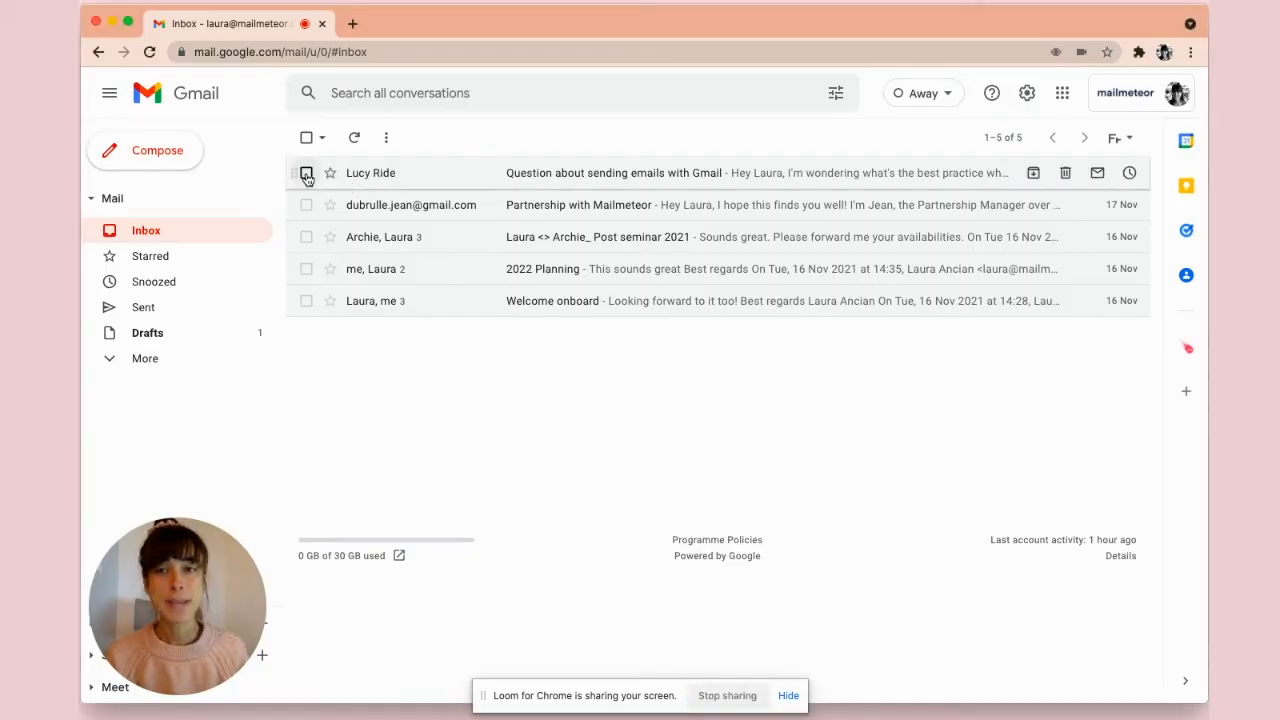
{"action": "left_click", "coordinate": [306, 172]}
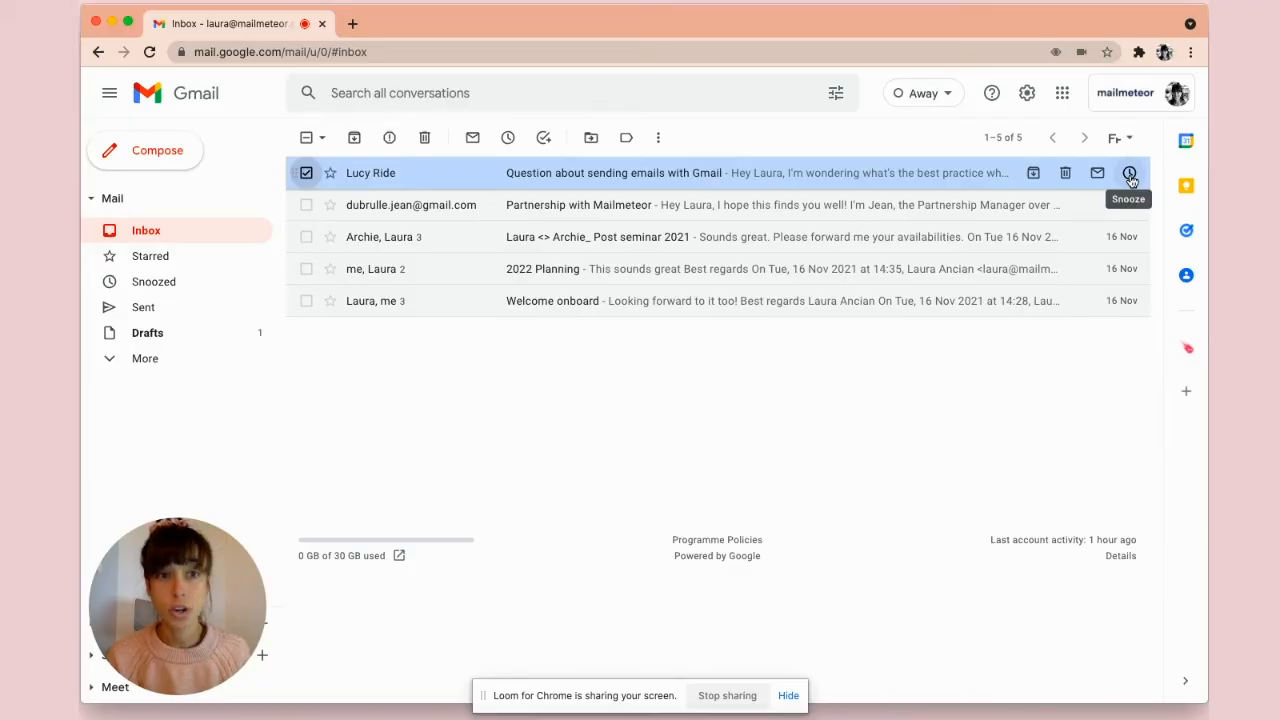
{"action": "left_click", "coordinate": [1130, 172]}
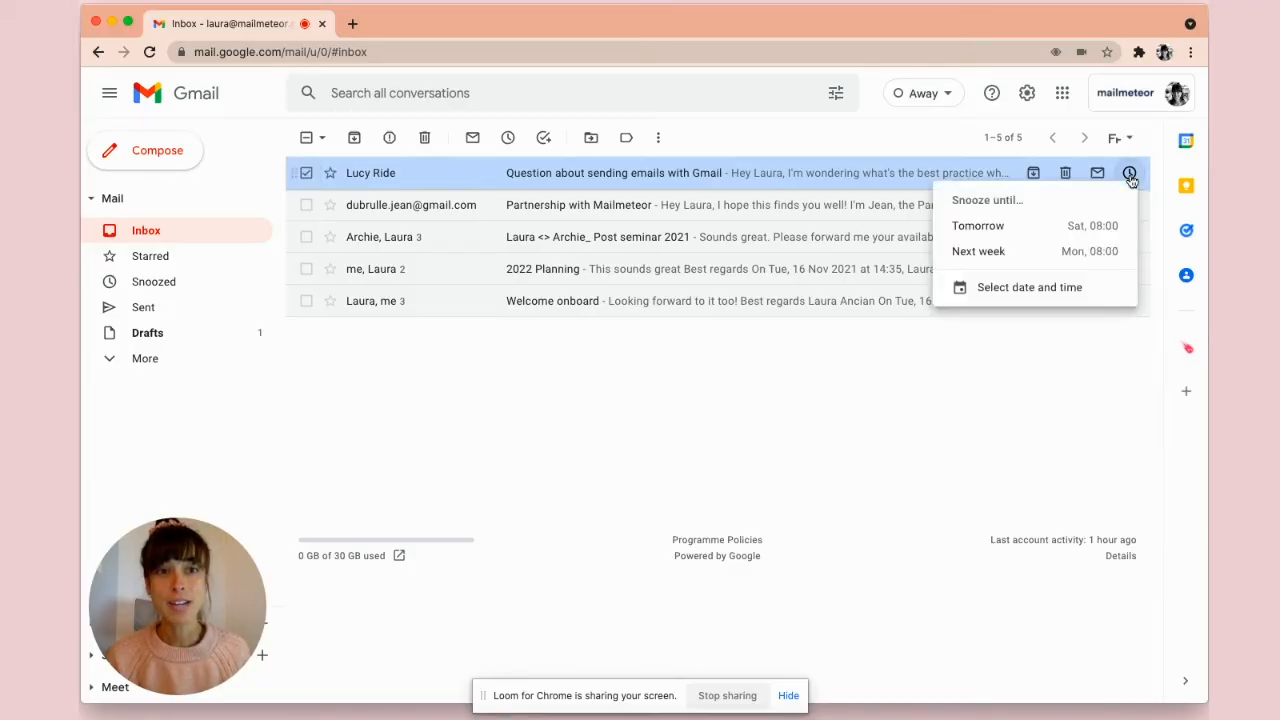
{"action": "mouse_move", "coordinate": [994, 225]}
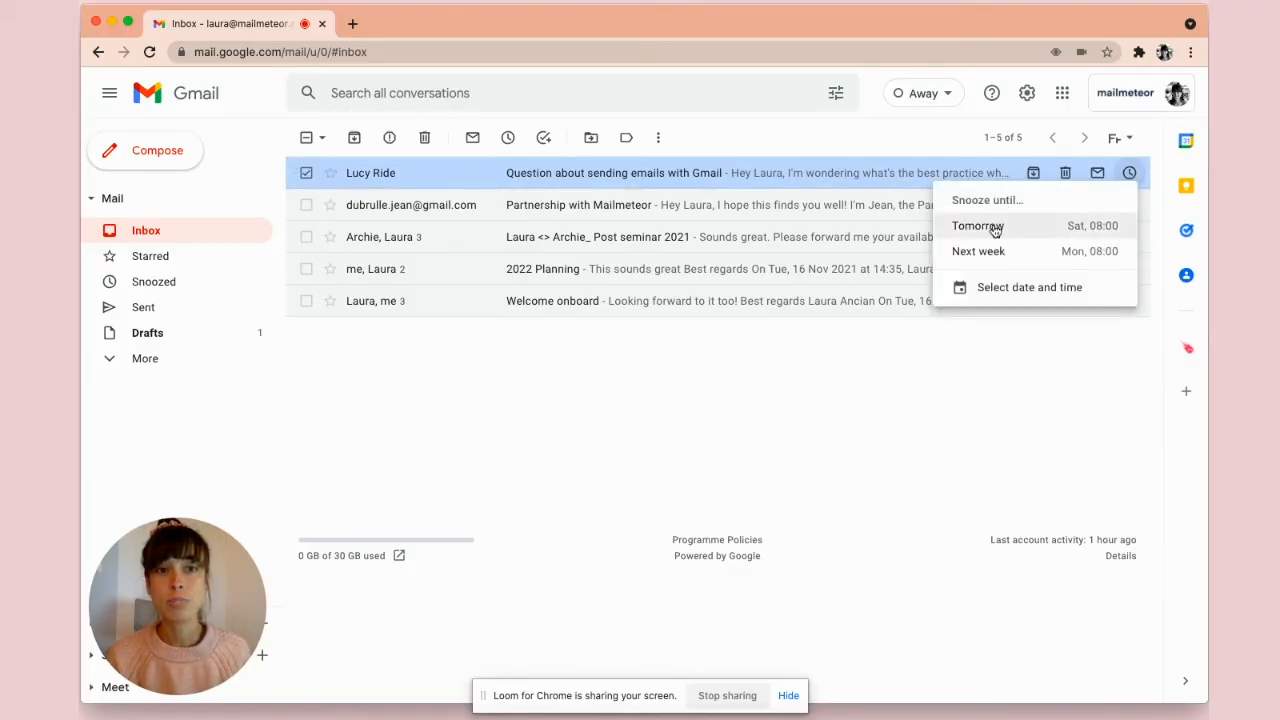
{"action": "mouse_move", "coordinate": [1028, 287]}
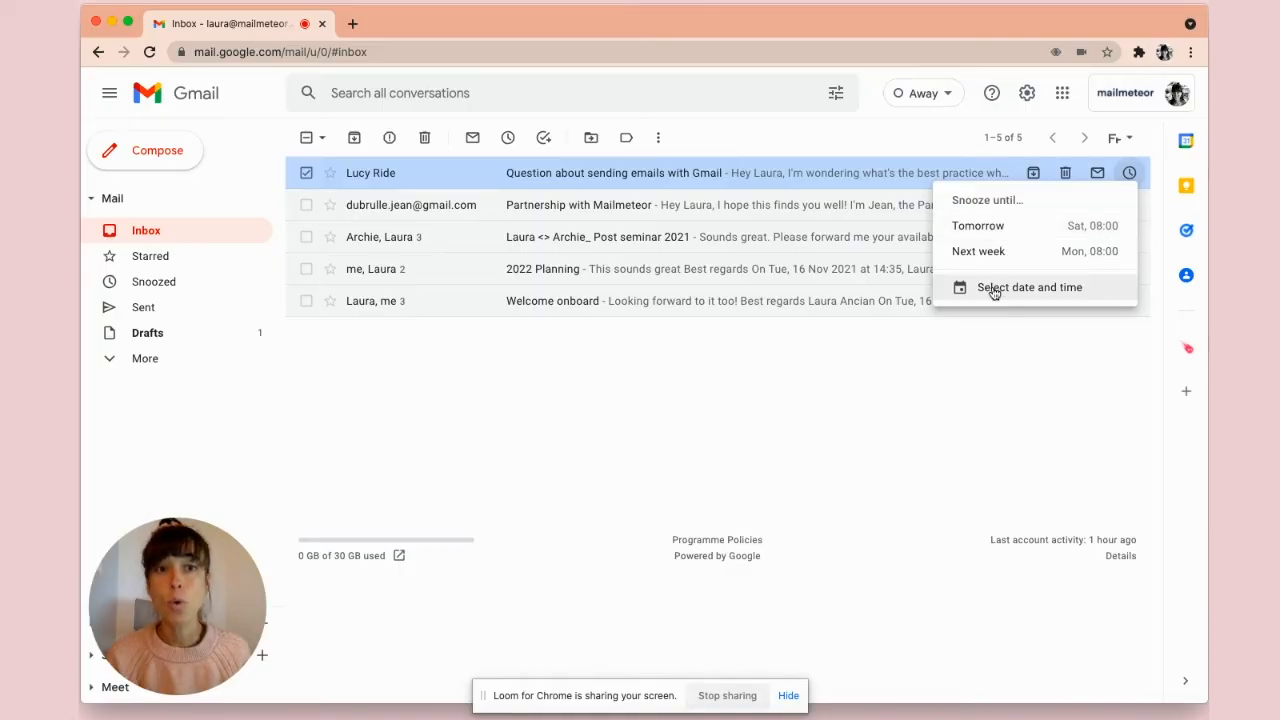
{"action": "left_click", "coordinate": [1029, 287]}
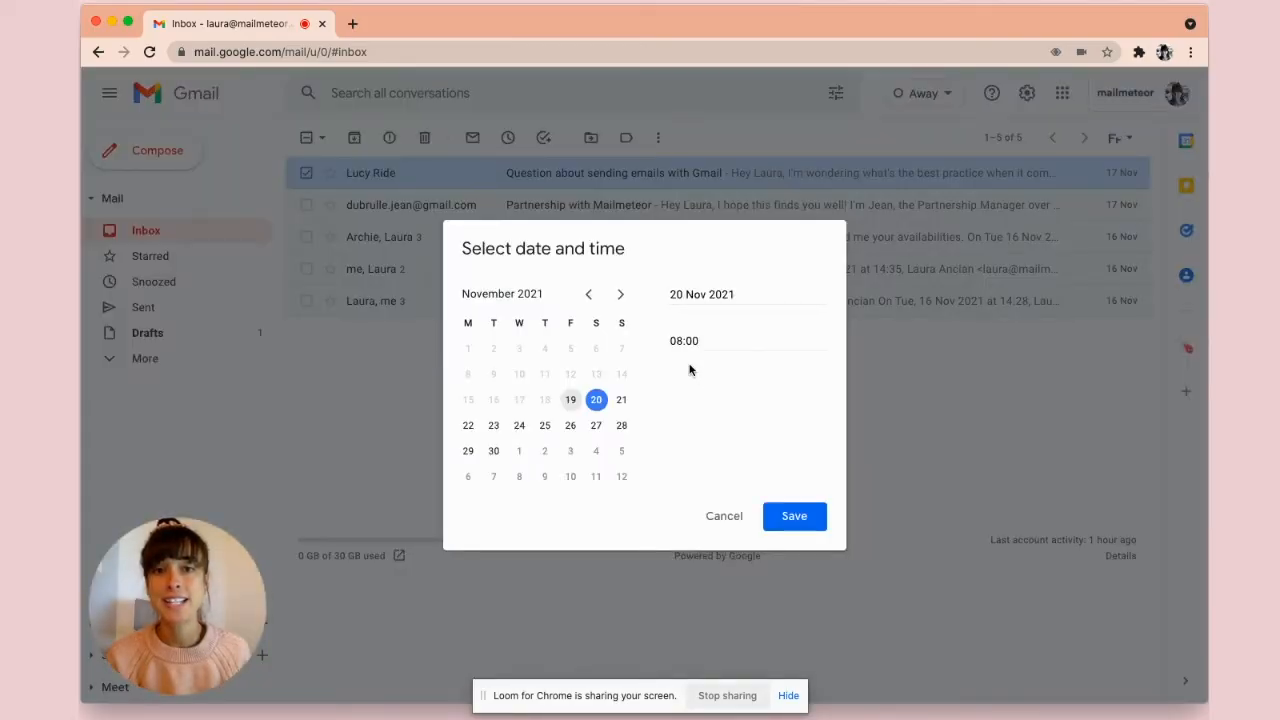
{"action": "left_click", "coordinate": [596, 425]}
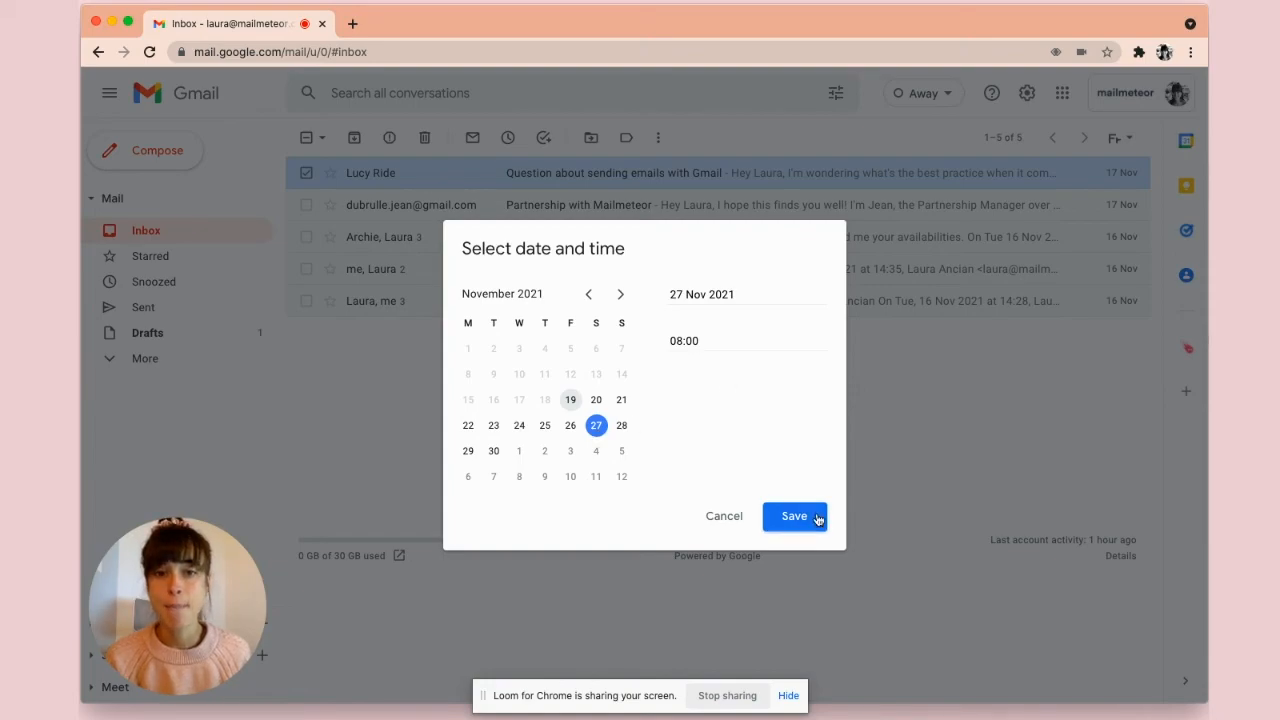
{"action": "left_click", "coordinate": [793, 516]}
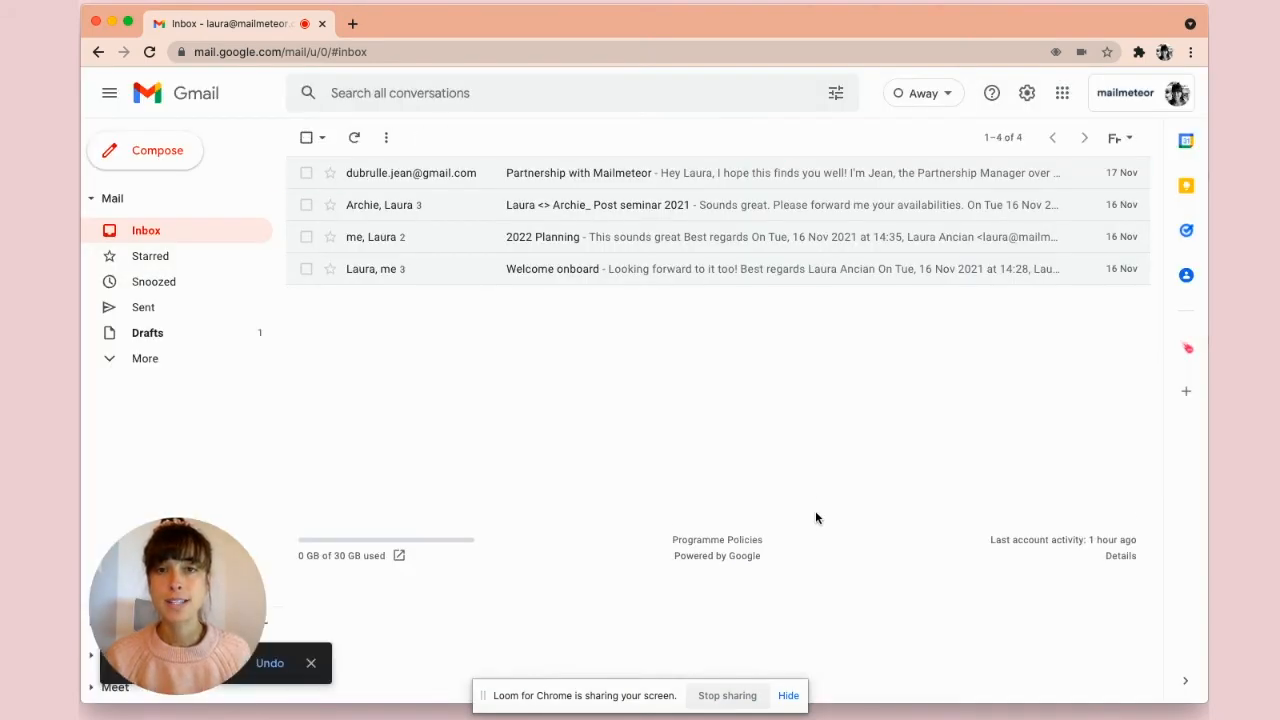
{"action": "mouse_move", "coordinate": [700, 293]}
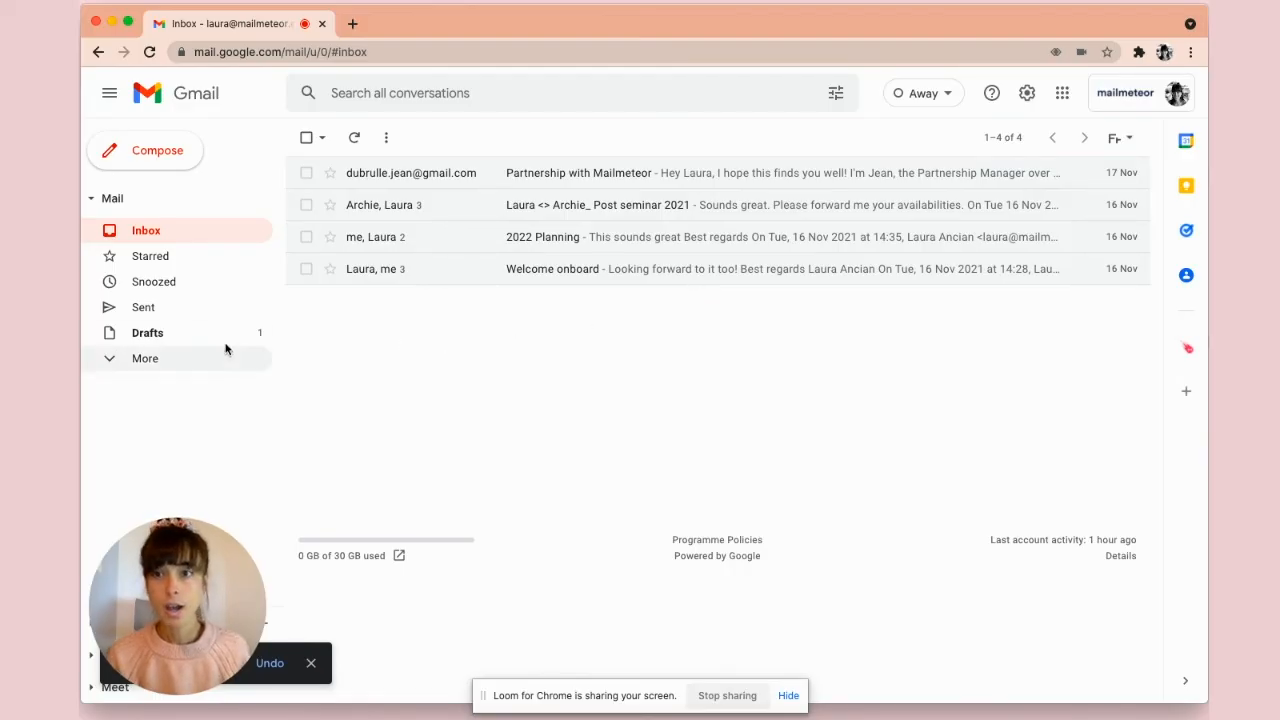
{"action": "left_click", "coordinate": [154, 281]}
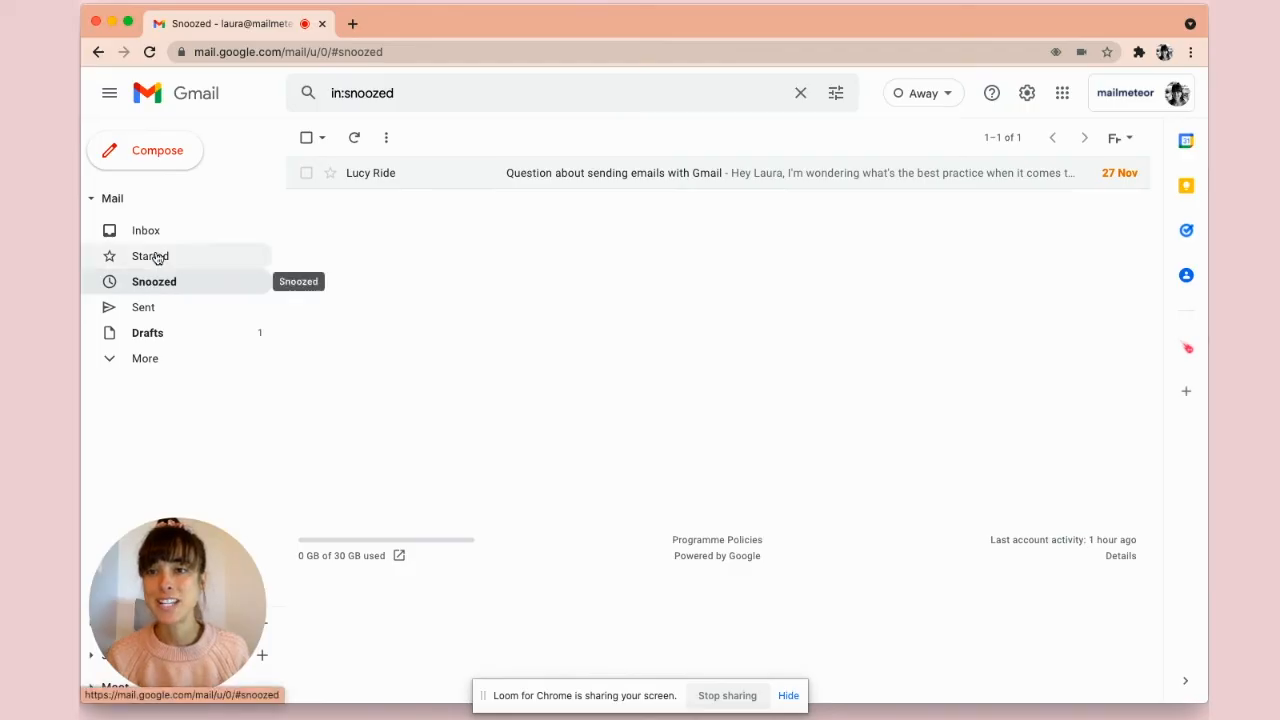
{"action": "mouse_move", "coordinate": [145, 358]}
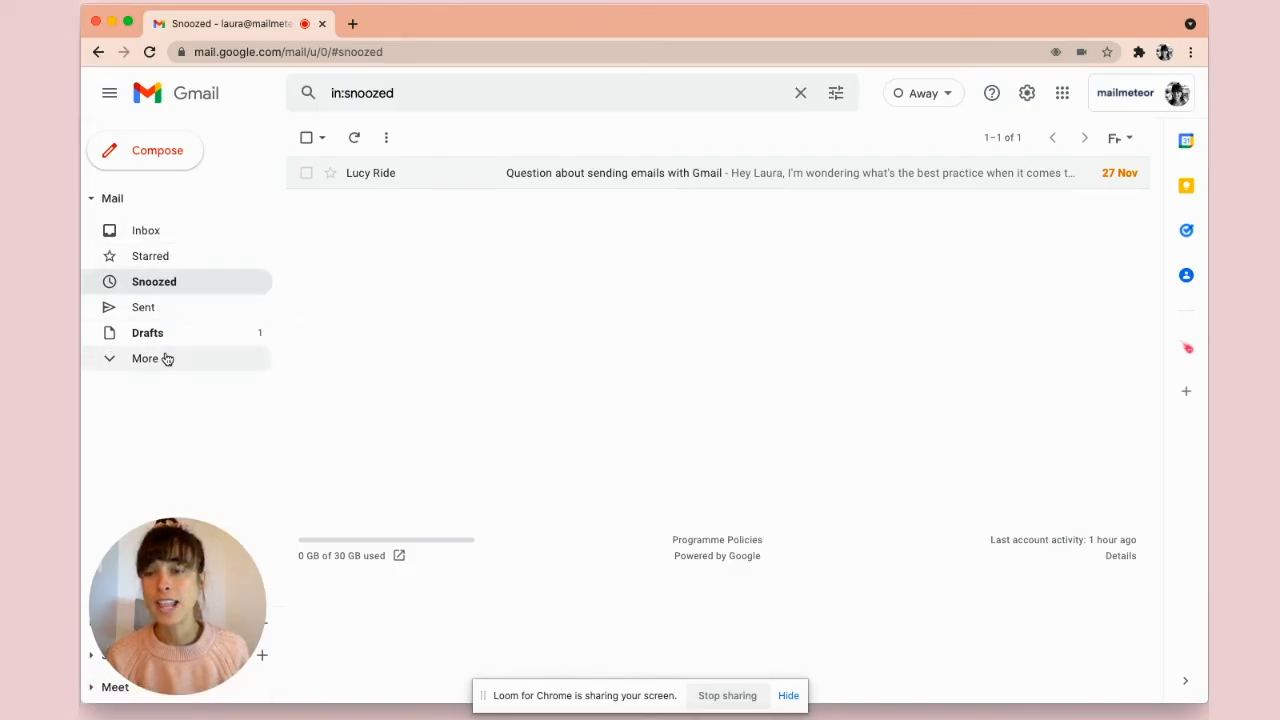
{"action": "mouse_move", "coordinate": [562, 182]}
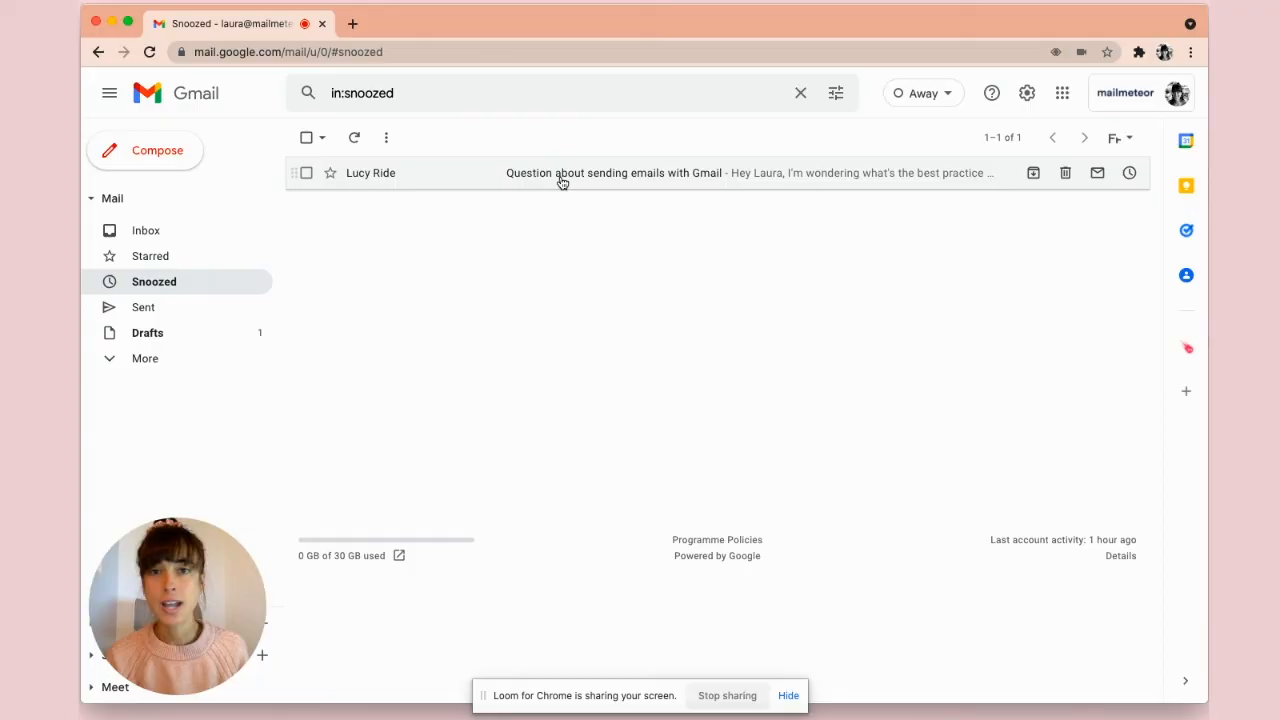